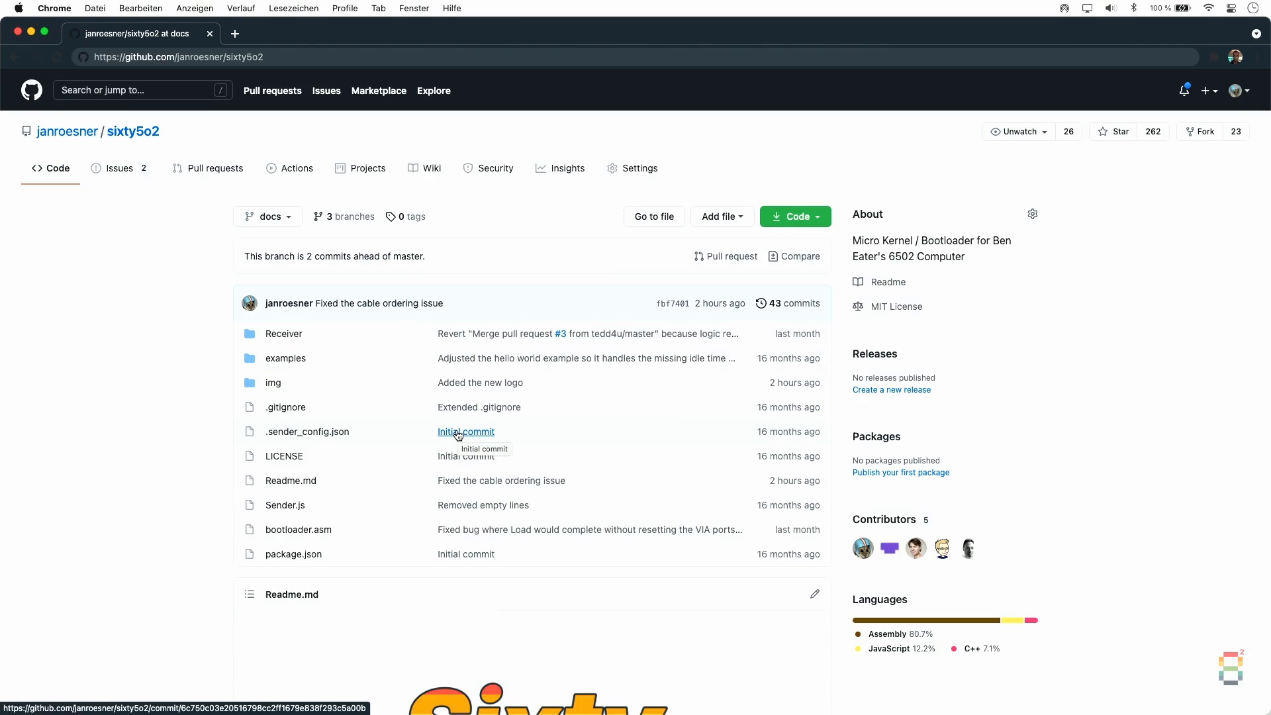
Scroll through the Receiver sketch and select the Arduino Mega 2560 board
{"action": "scroll", "scroll_direction": "down", "scroll_amount": 3}
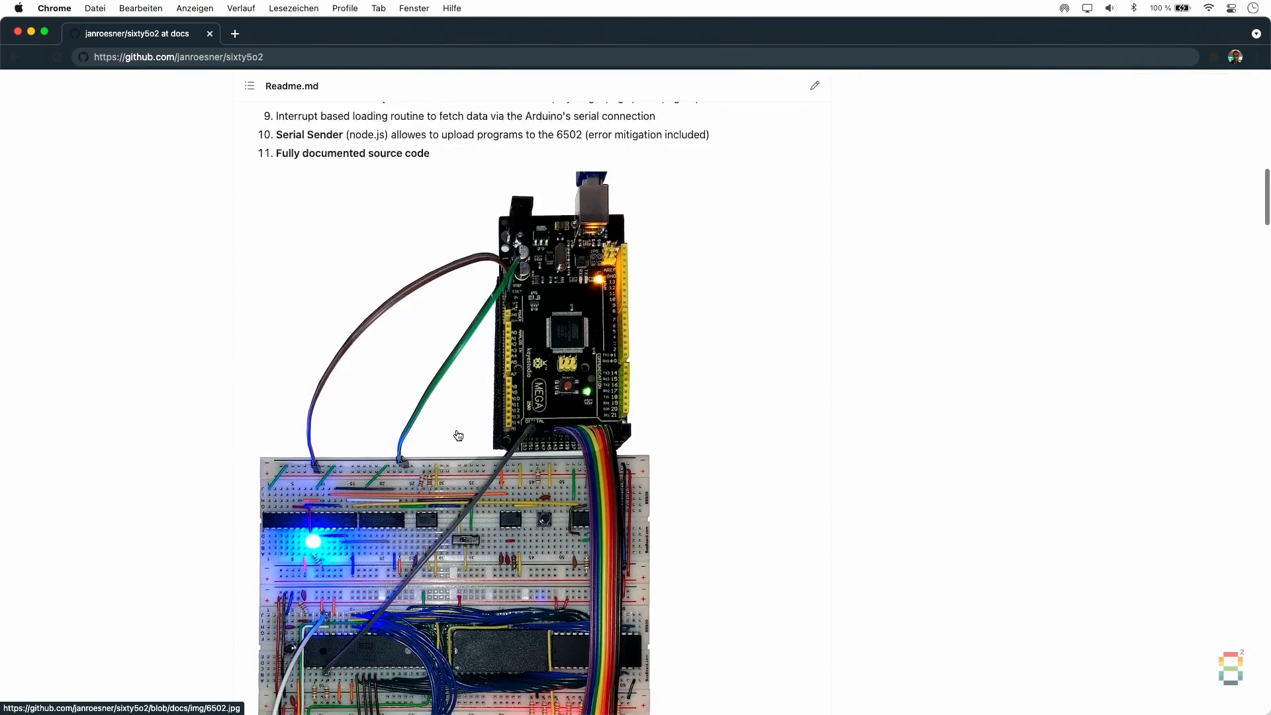
{"action": "scroll", "scroll_direction": "down", "scroll_amount": 3}
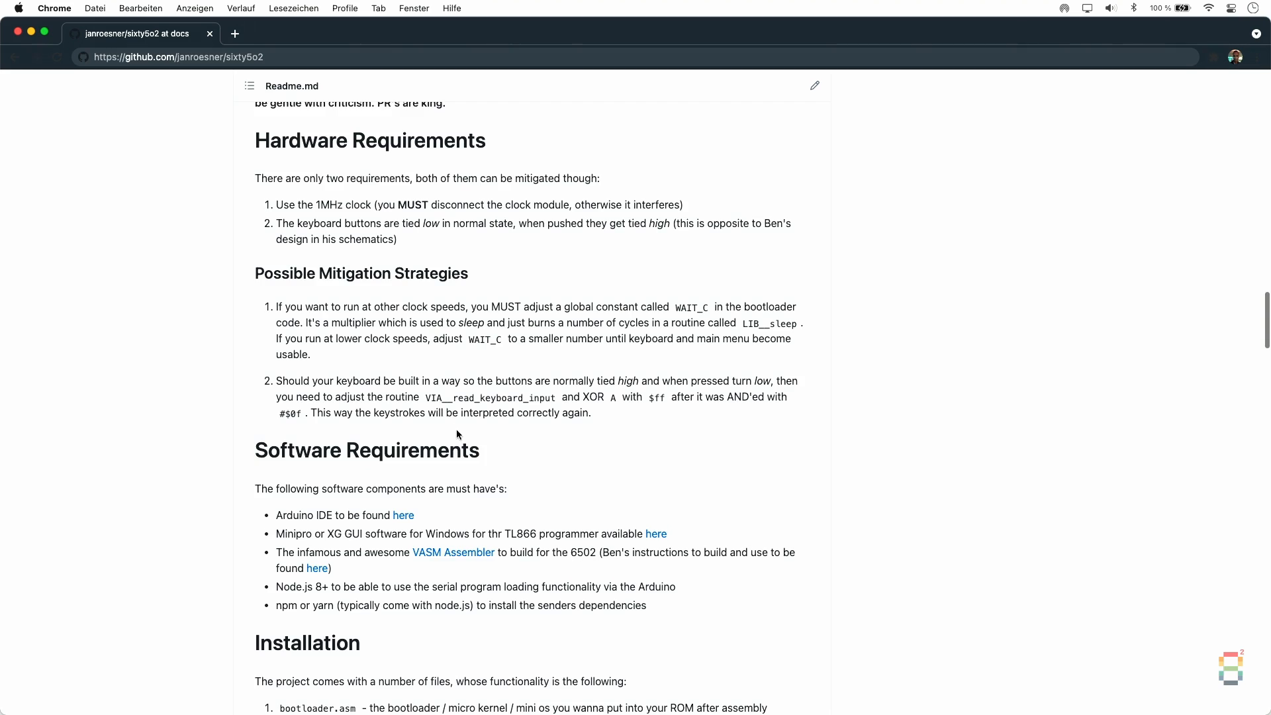
{"action": "scroll", "scroll_direction": "down", "scroll_amount": 3}
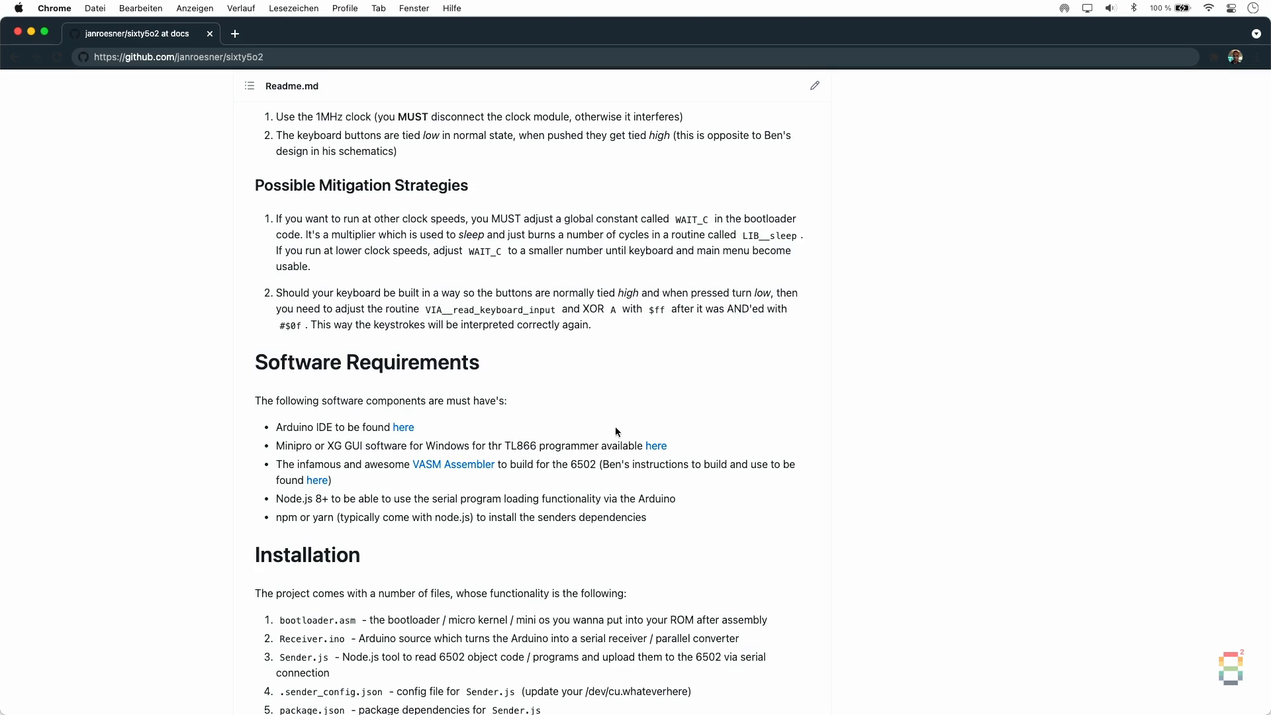
{"action": "mouse_move", "coordinate": [675, 457]}
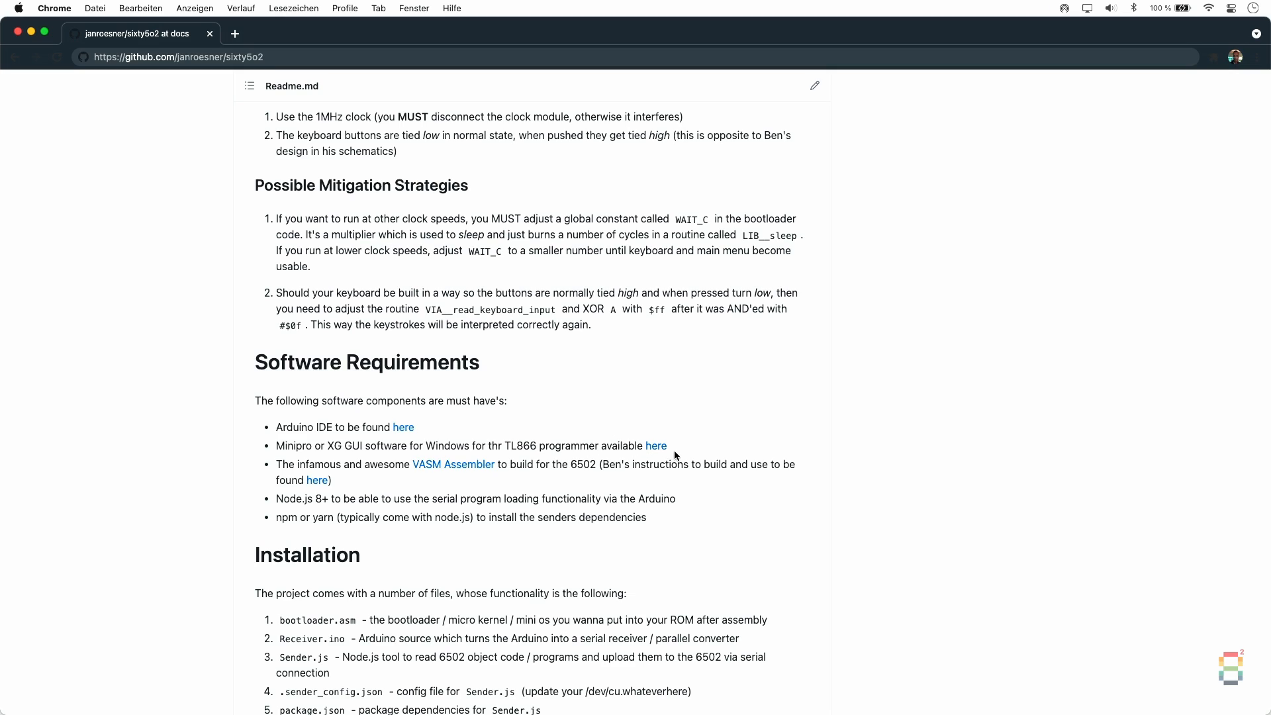
{"action": "mouse_move", "coordinate": [469, 476]}
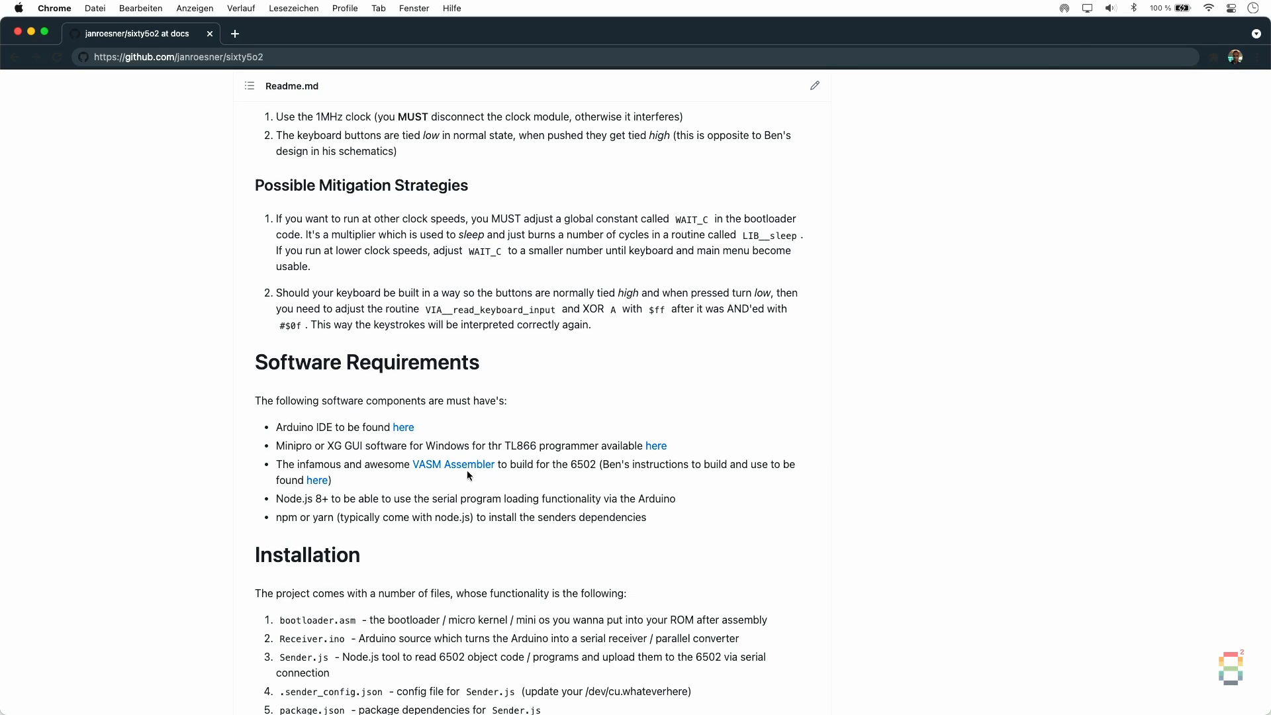
{"action": "mouse_move", "coordinate": [387, 490]}
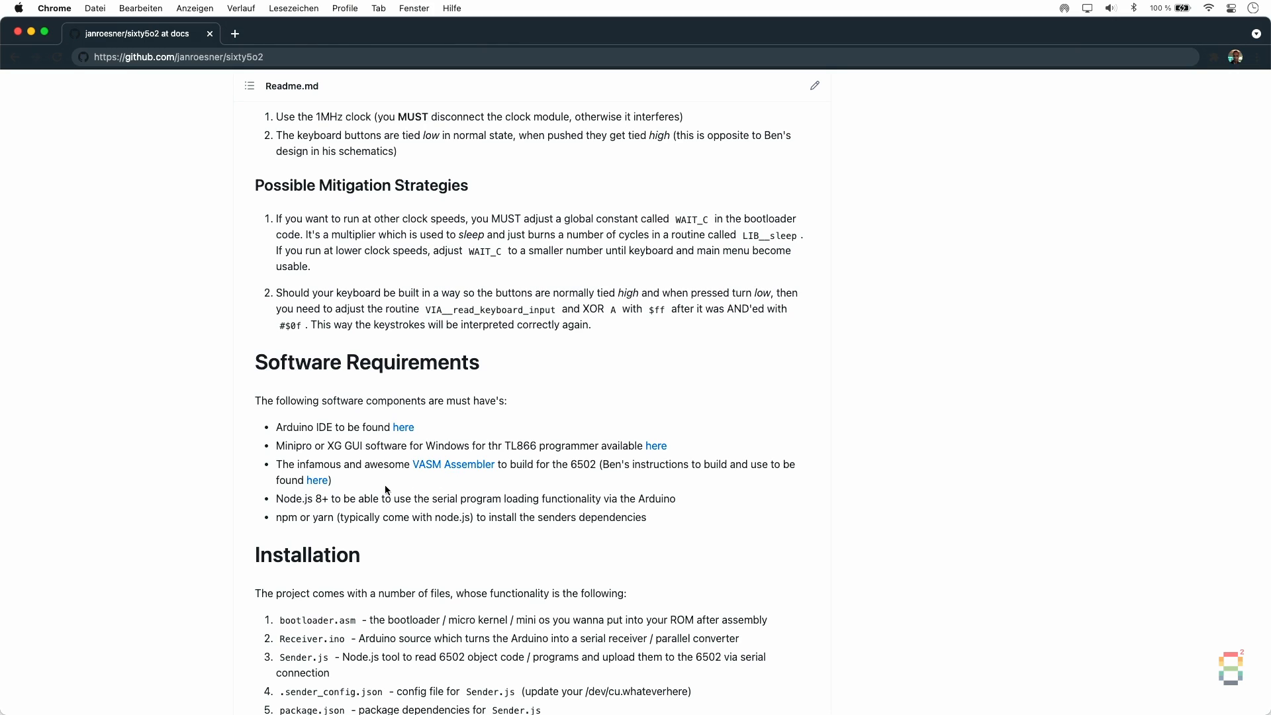
{"action": "mouse_move", "coordinate": [191, 495]}
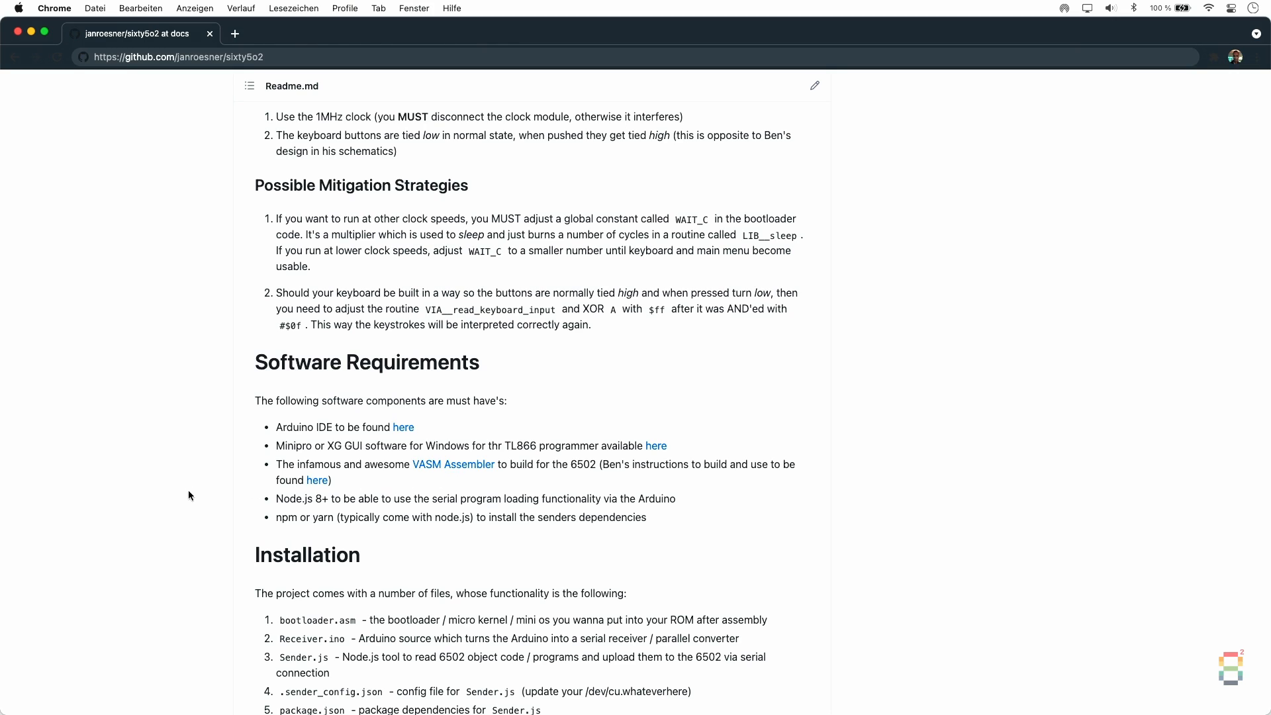
{"action": "scroll", "scroll_direction": "down", "scroll_amount": 3}
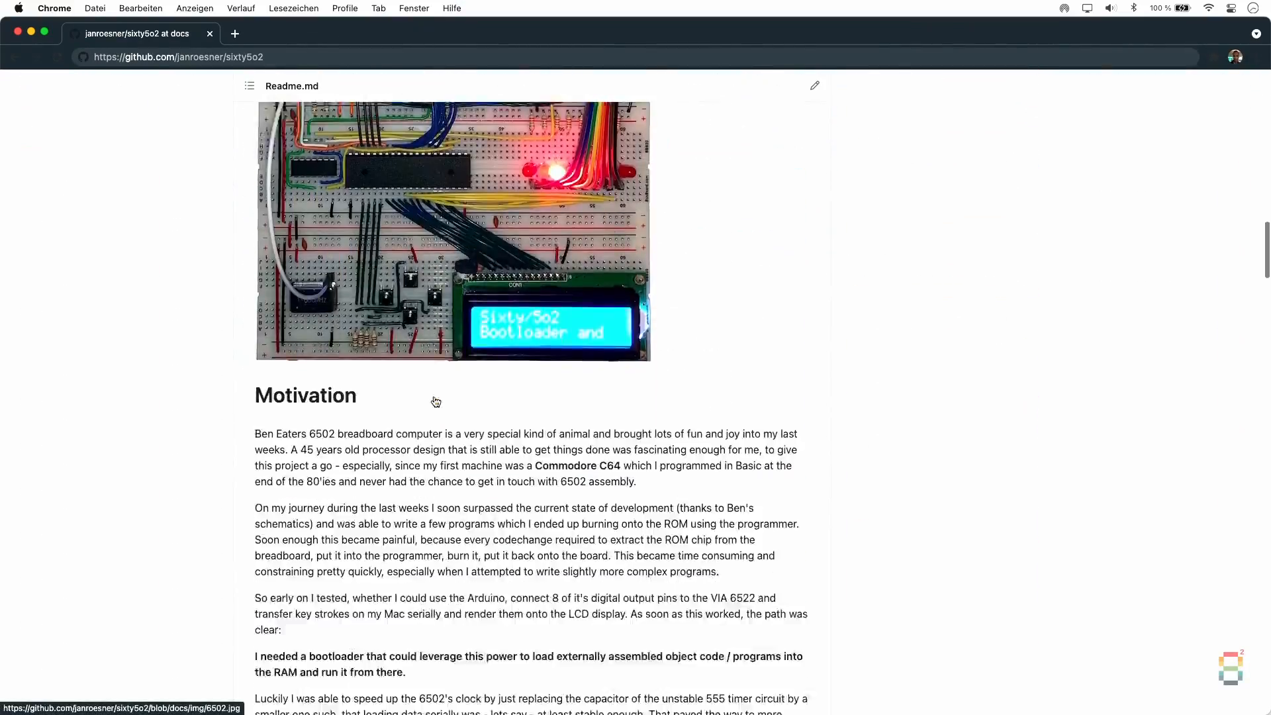
{"action": "scroll", "scroll_direction": "down", "scroll_amount": 3}
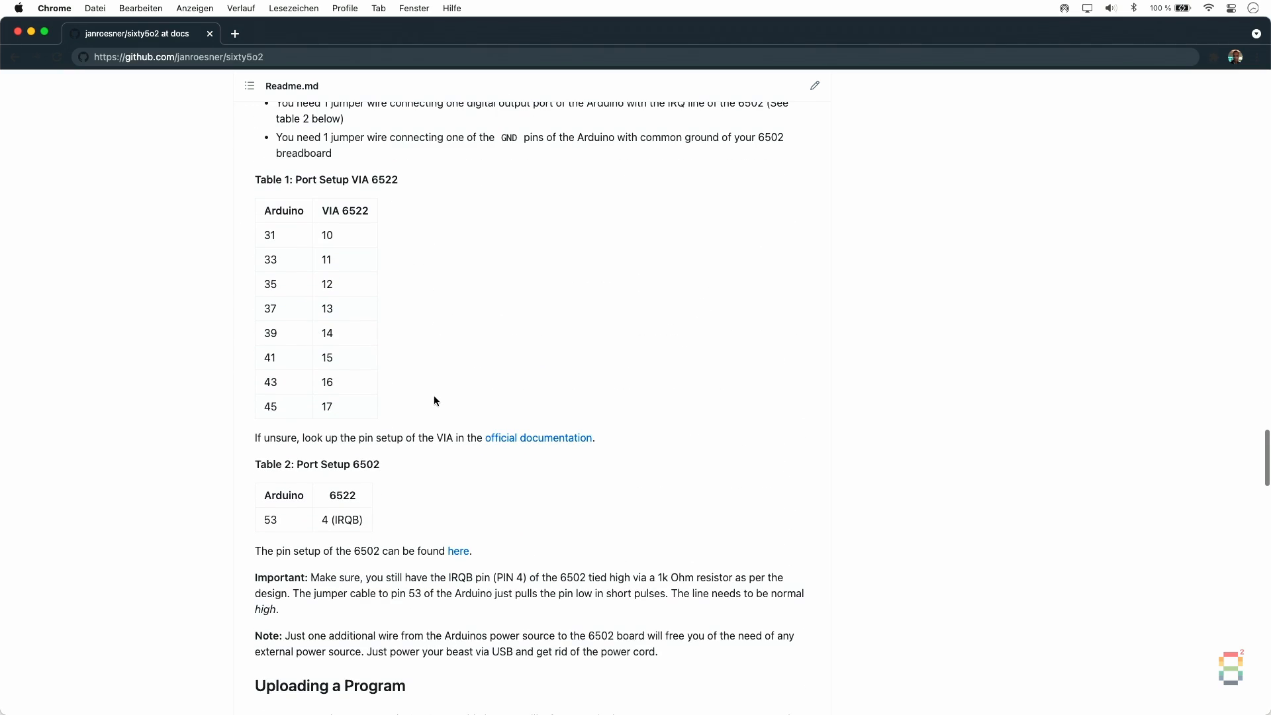
{"action": "mouse_move", "coordinate": [380, 241]}
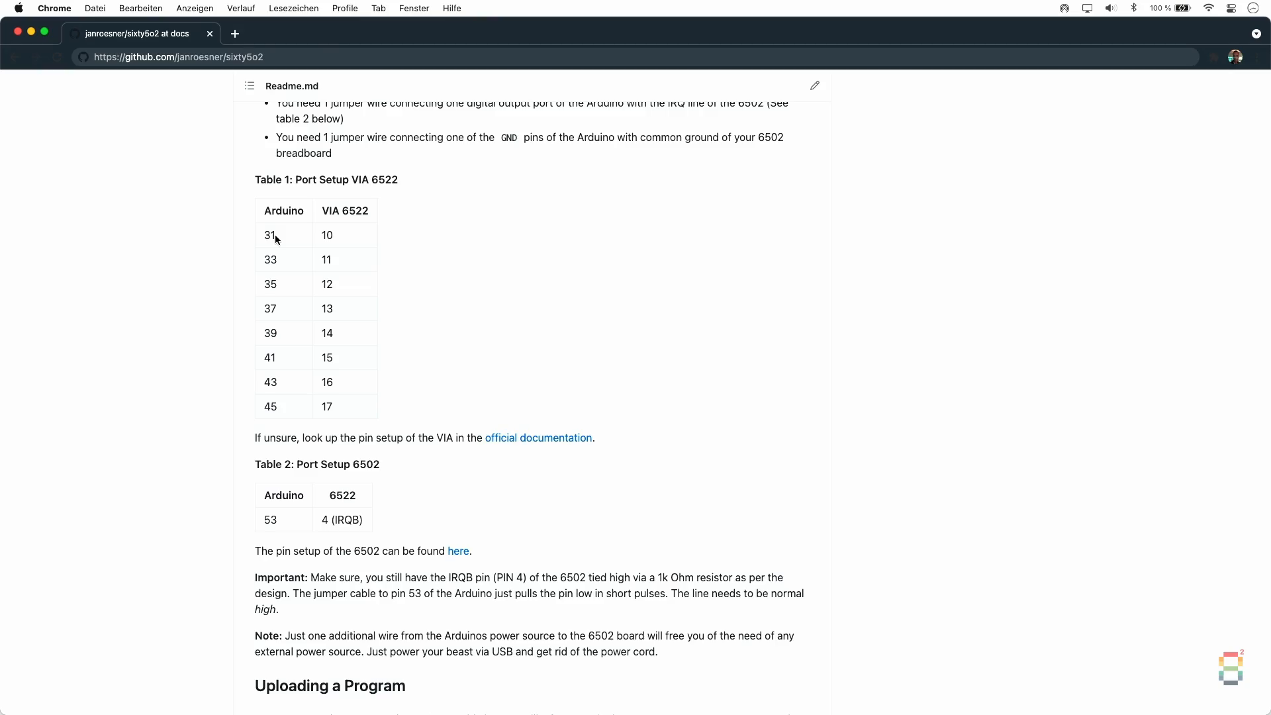
{"action": "scroll", "scroll_direction": "down", "scroll_amount": 3}
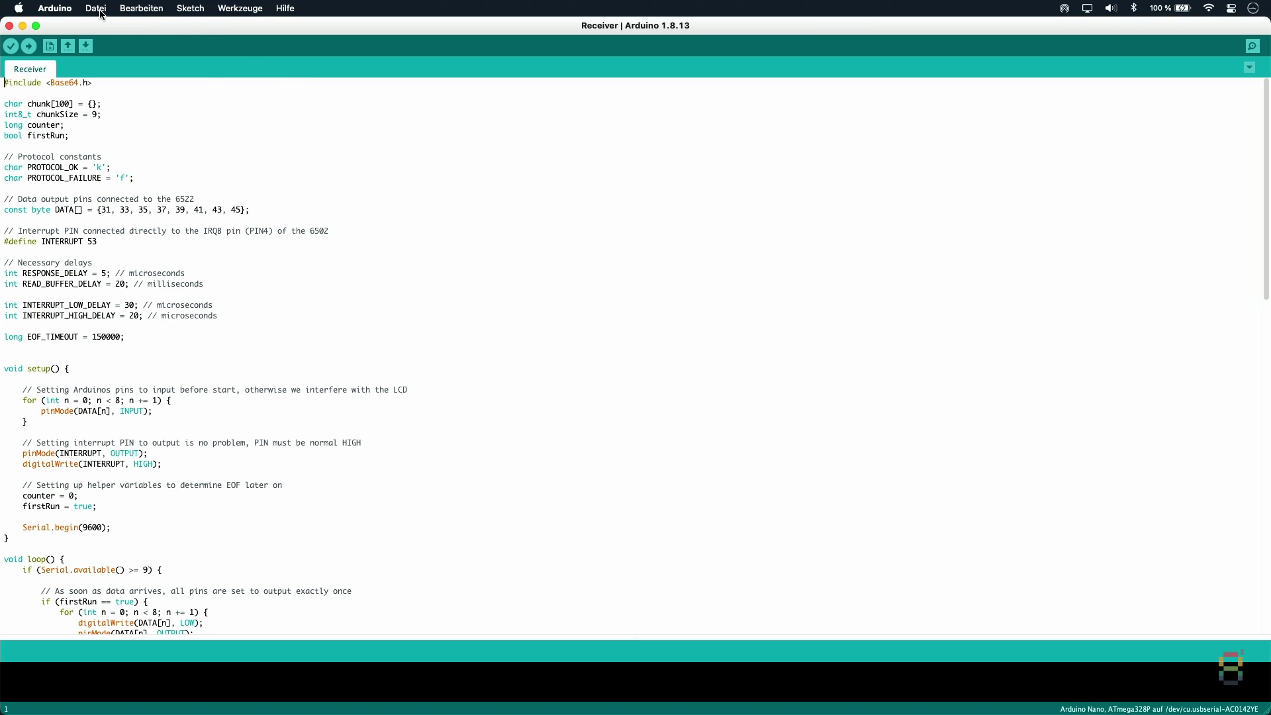
{"action": "left_click", "coordinate": [95, 8]}
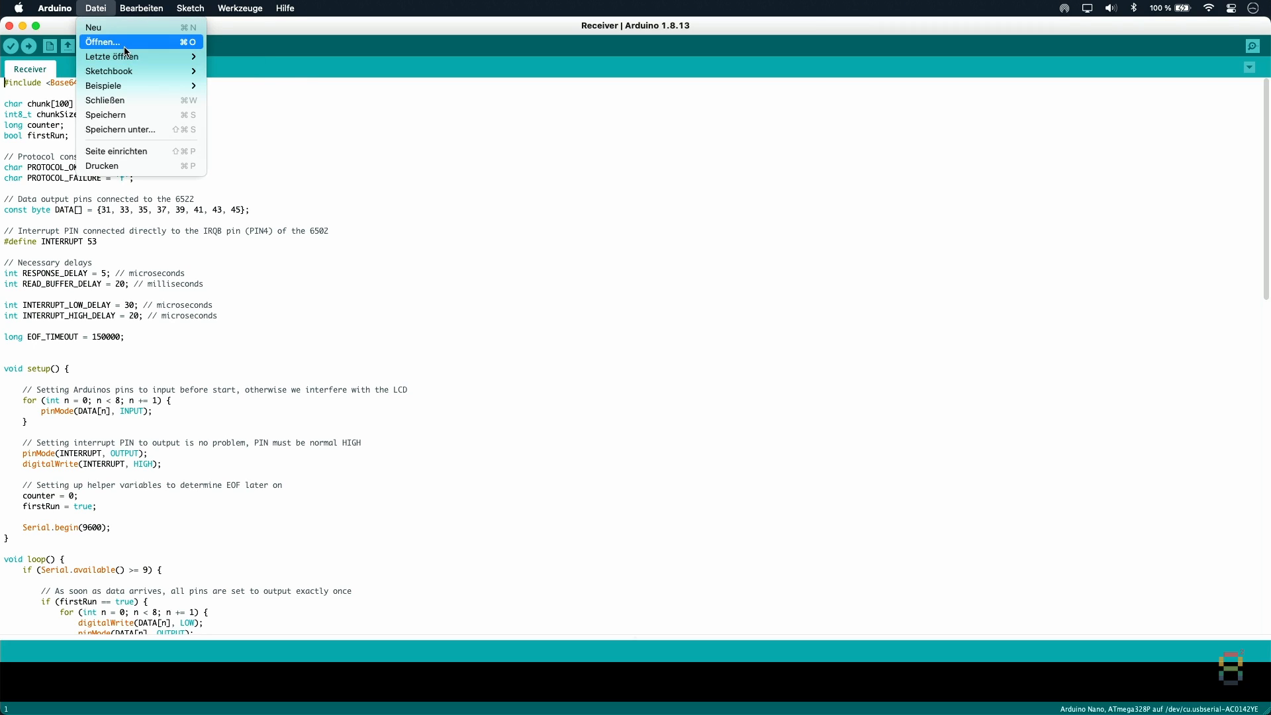
{"action": "left_click", "coordinate": [110, 42]}
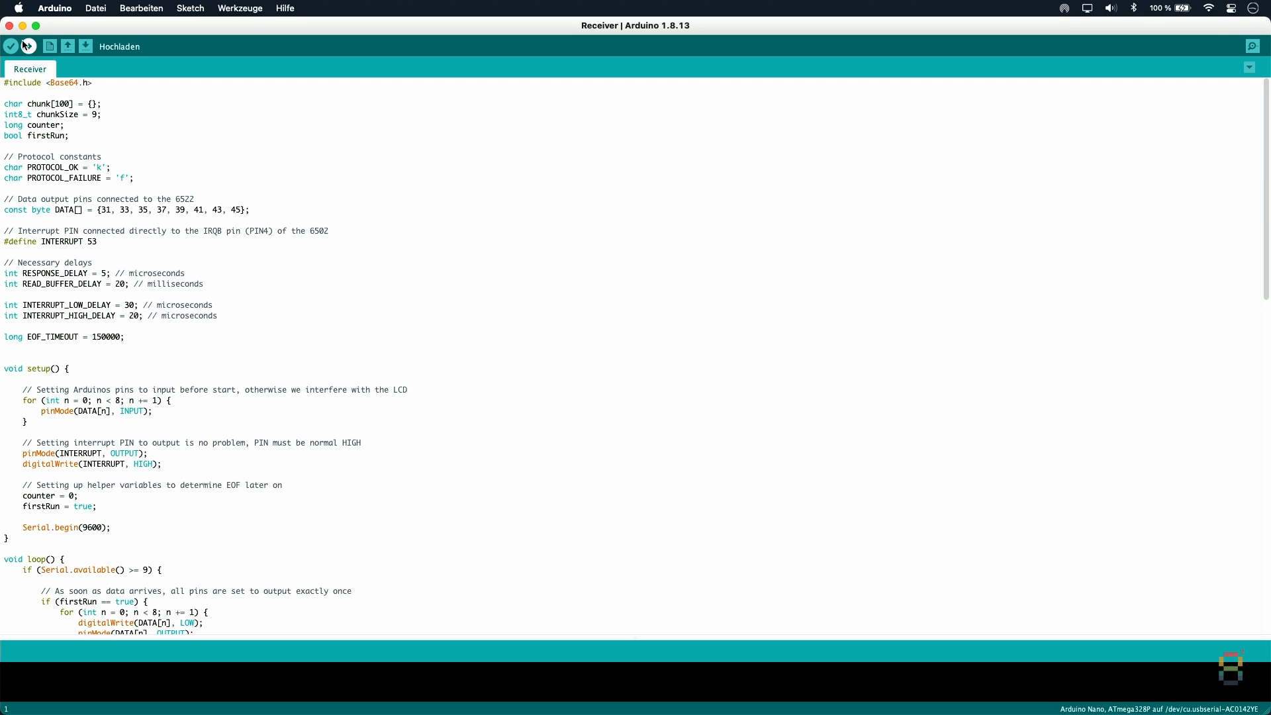
Compile the Receiver sketch, which uses 3614 bytes of program storage
{"action": "left_click", "coordinate": [13, 48]}
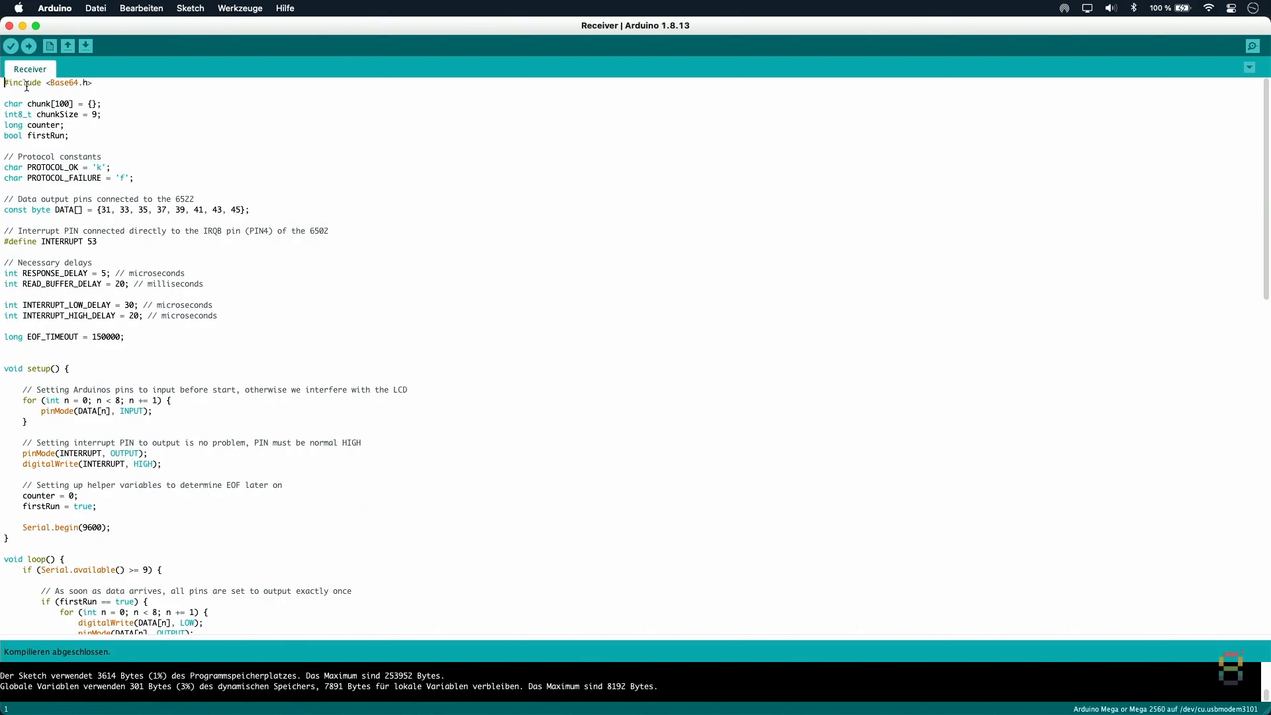
{"action": "left_click", "coordinate": [29, 46]}
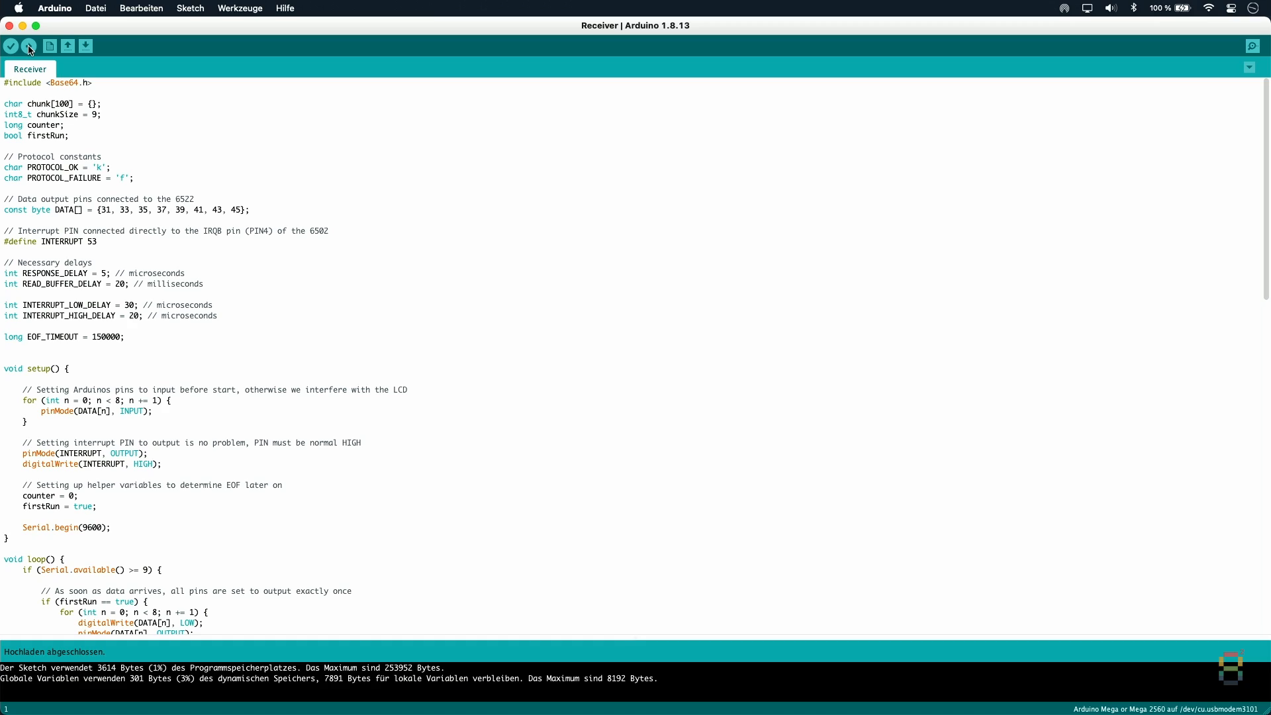
Upload the Receiver sketch to the Arduino Mega board until 'Hochladen abgeschlossen'
{"action": "left_click", "coordinate": [29, 46]}
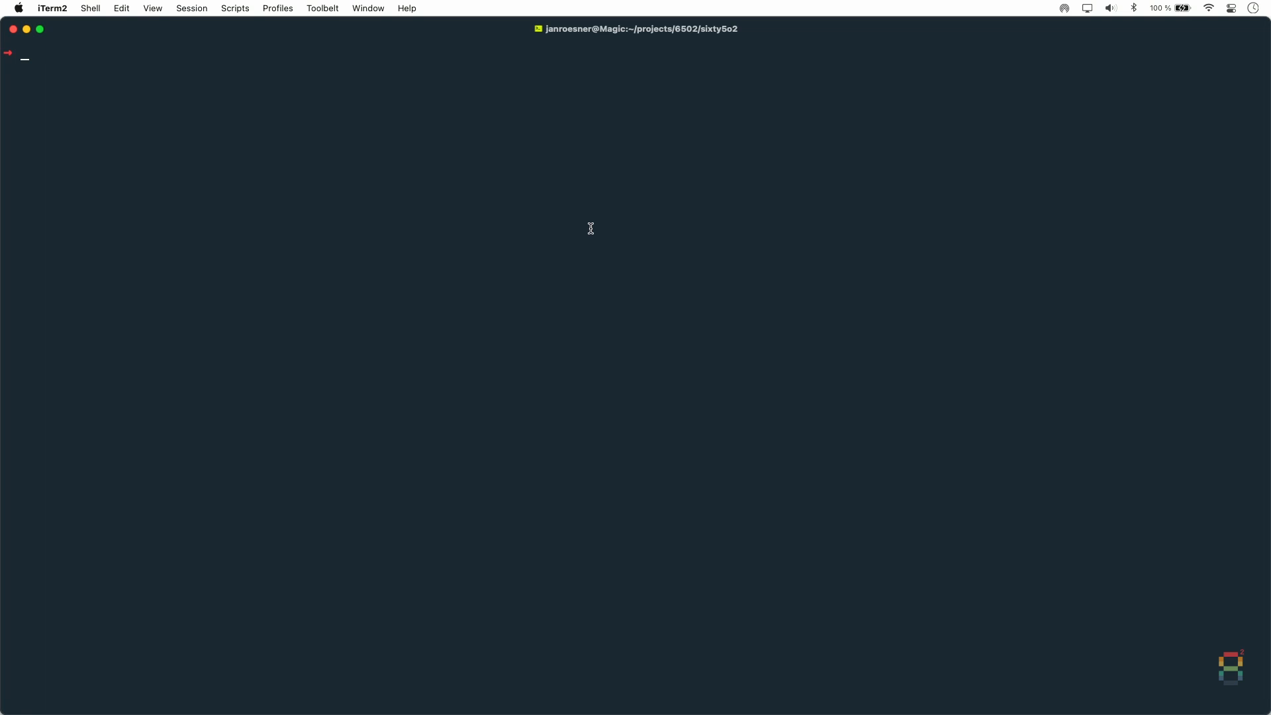
List the project files and run node Sender.js, which reports 'No input file given!'
{"action": "type", "text": "ll"}
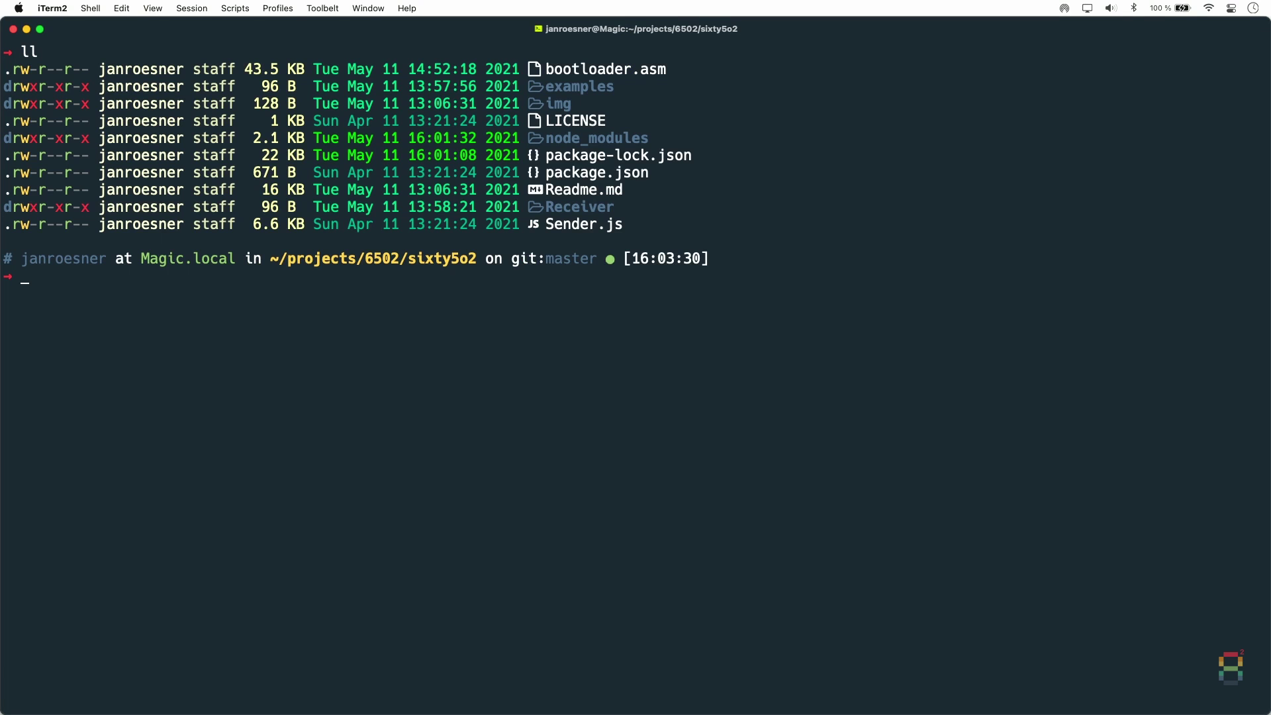
{"action": "type", "text": "node"}
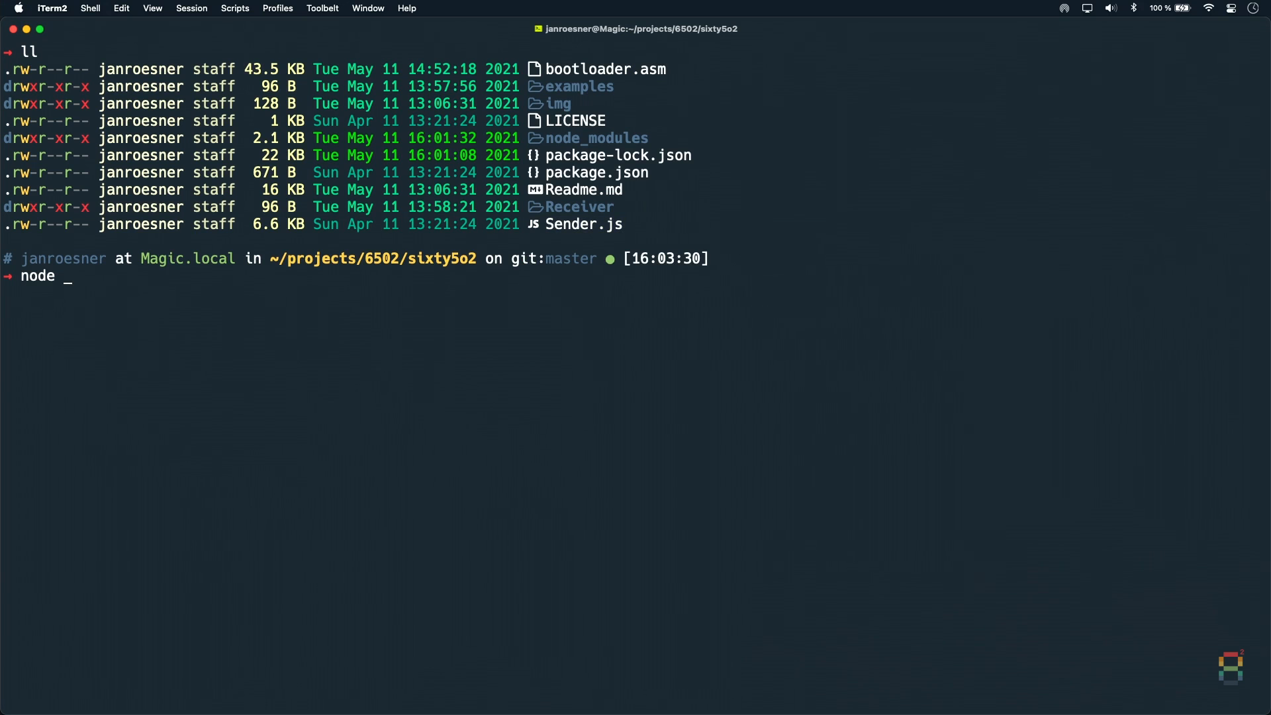
{"action": "type", "text": "Sender.js"}
{"action": "type", "text": "ll"}
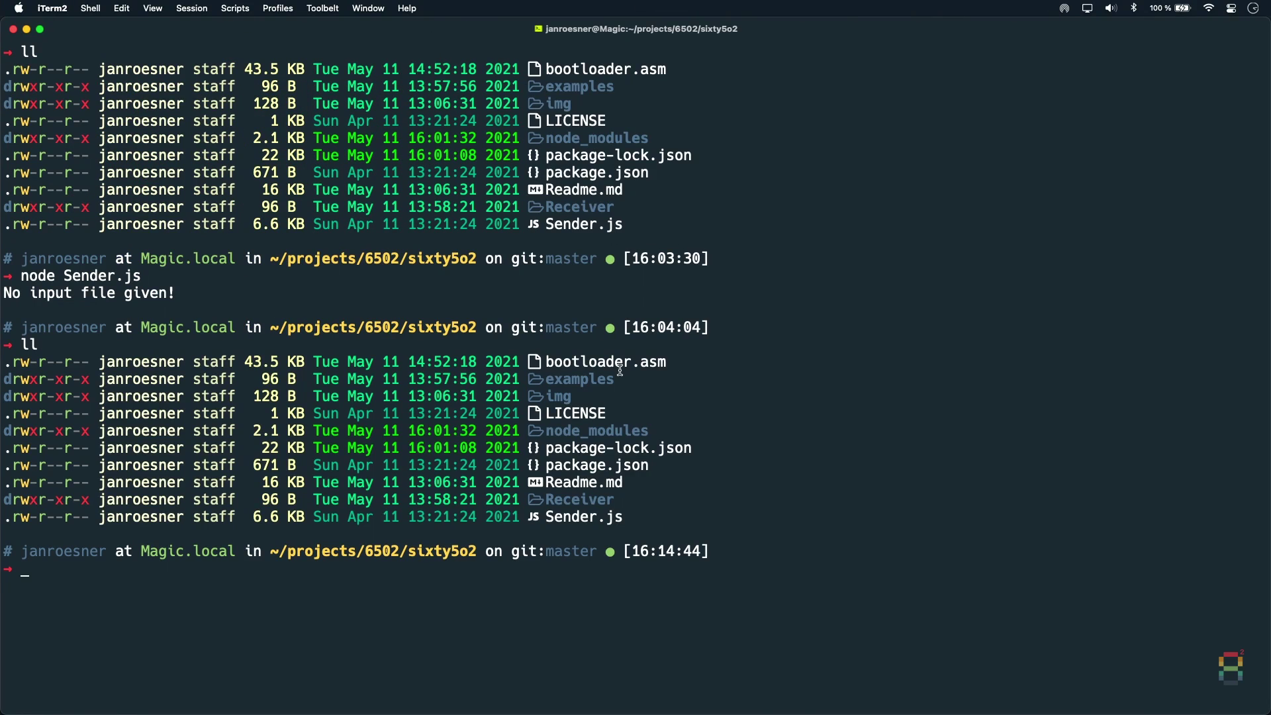
Assemble bootloader.asm into bootloader.out with vasm -Fbin -dotdir
{"action": "double_click", "coordinate": [603, 361]}
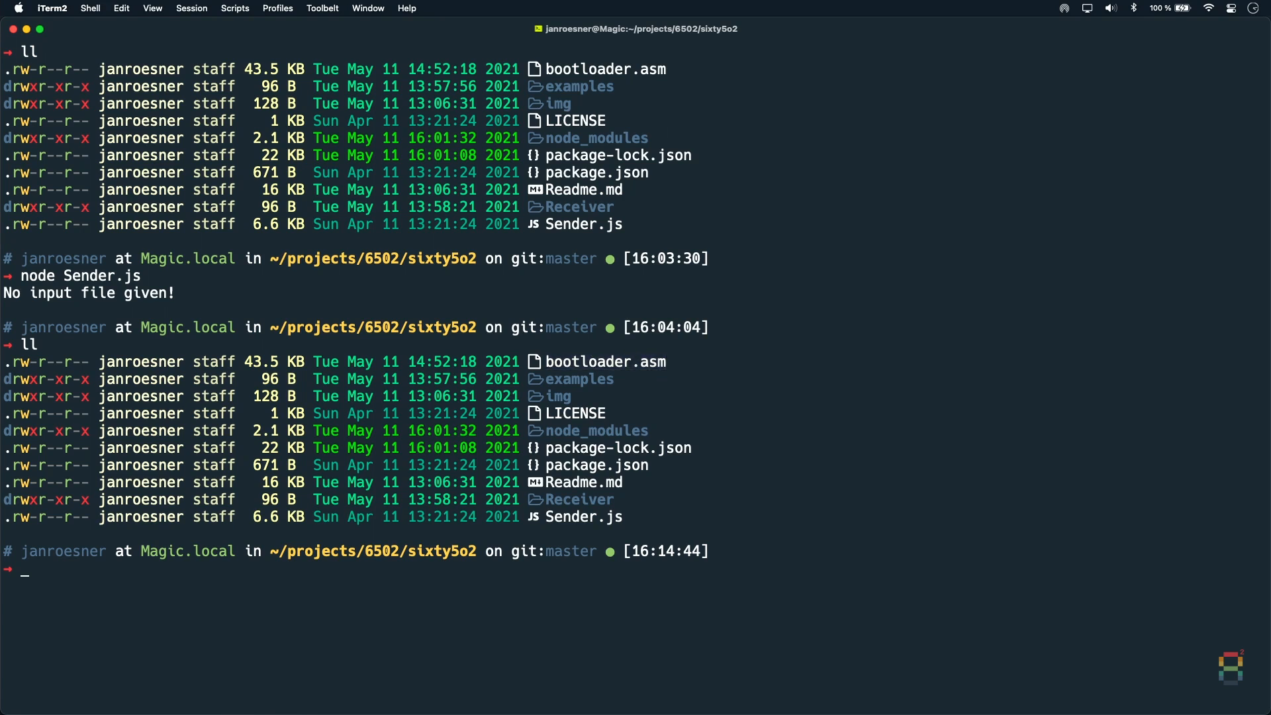
{"action": "type", "text": "vasm -Fbin -dotdir -o bootloader.out bootloader.asm"}
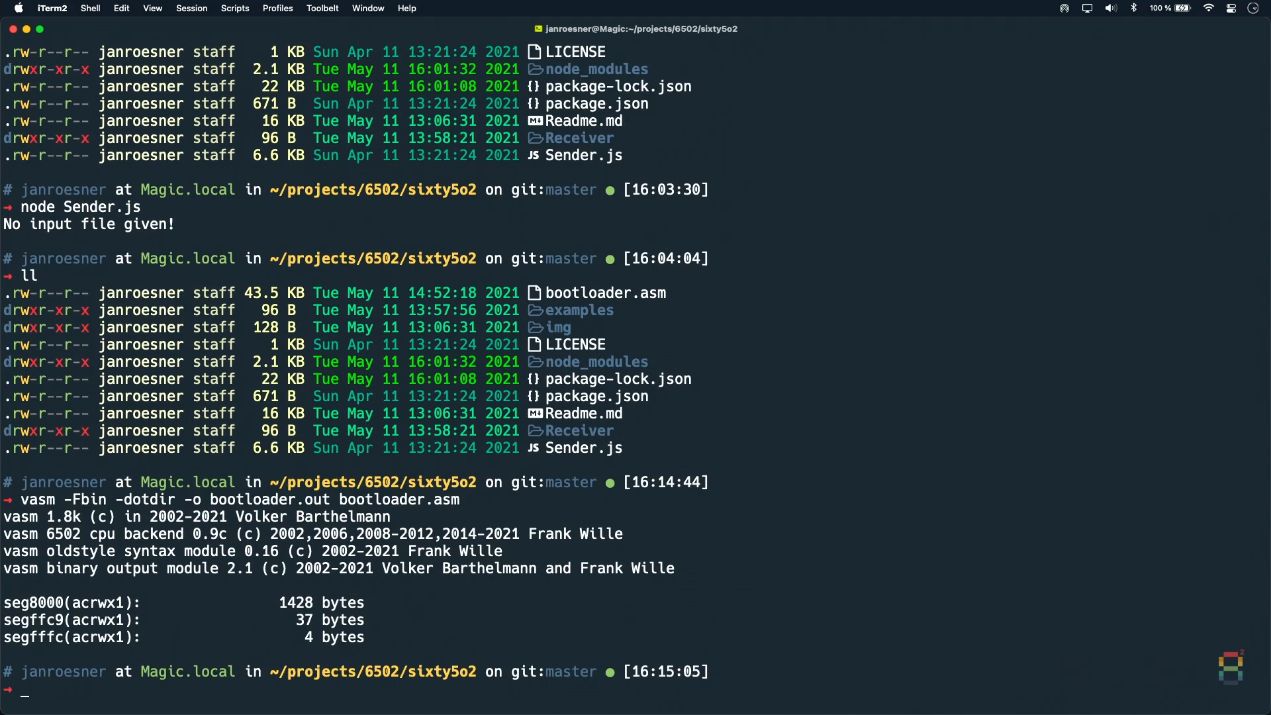
{"action": "key", "text": "Return"}
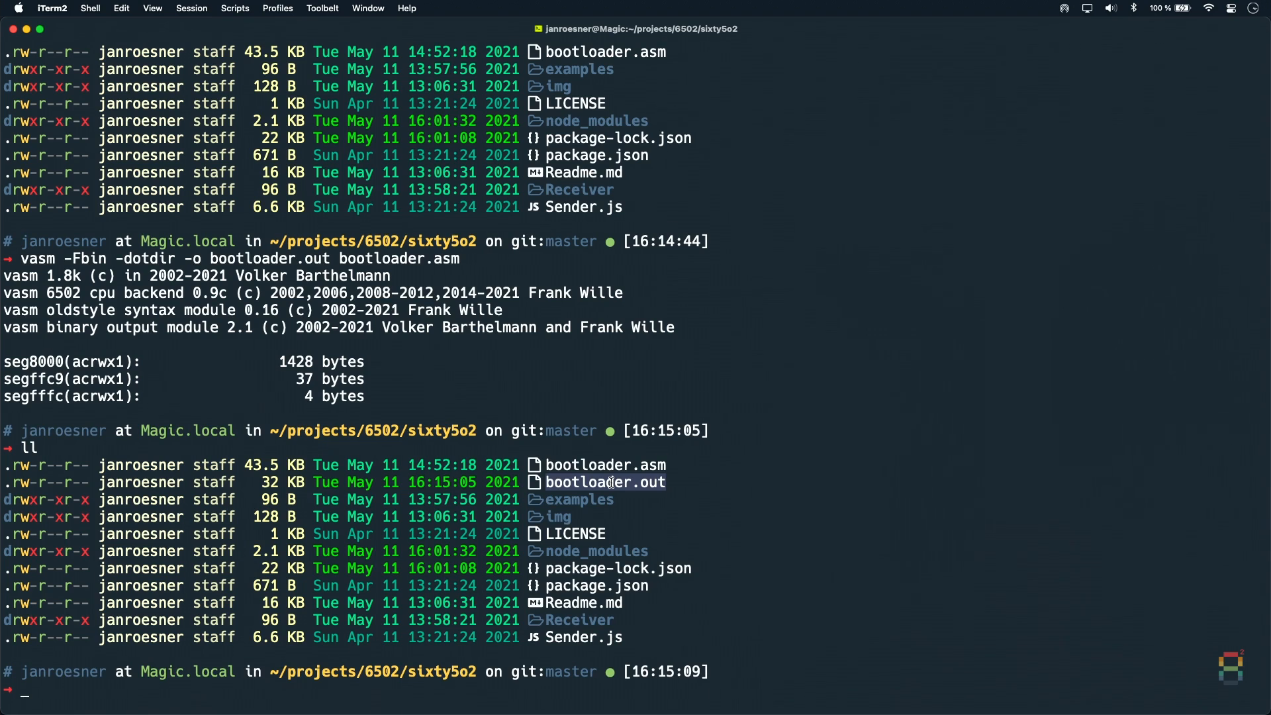
Write bootloader.out to the AT28C256 EEPROM with minipro, then list the examples folder
{"action": "type", "text": "minipro -p AT28C256 -w bootloader.out"}
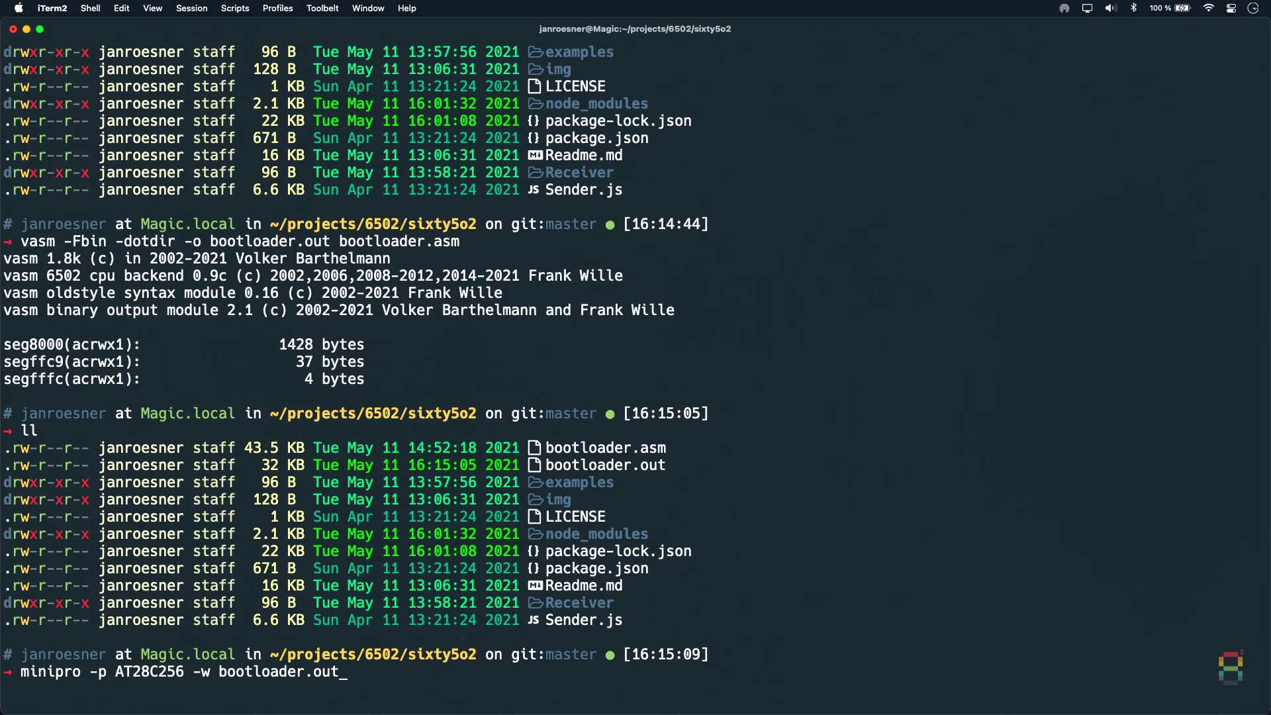
{"action": "key", "text": "Return"}
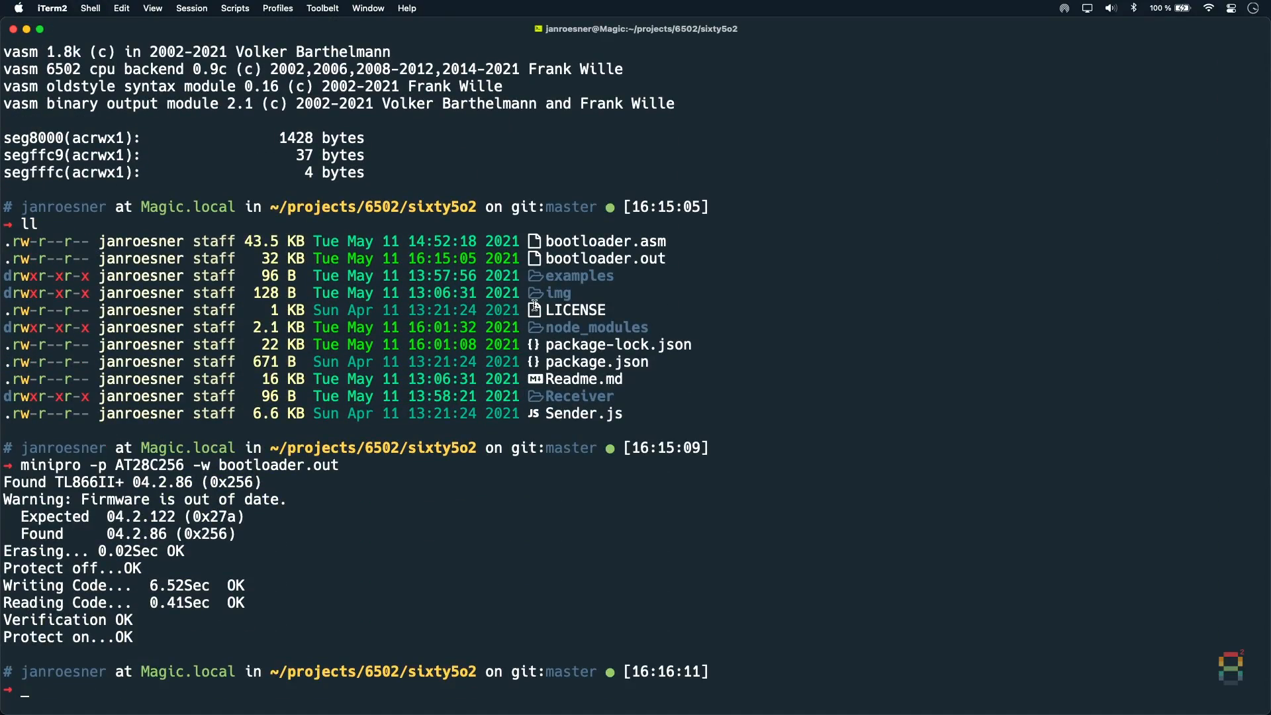
{"action": "type", "text": "ll examples"}
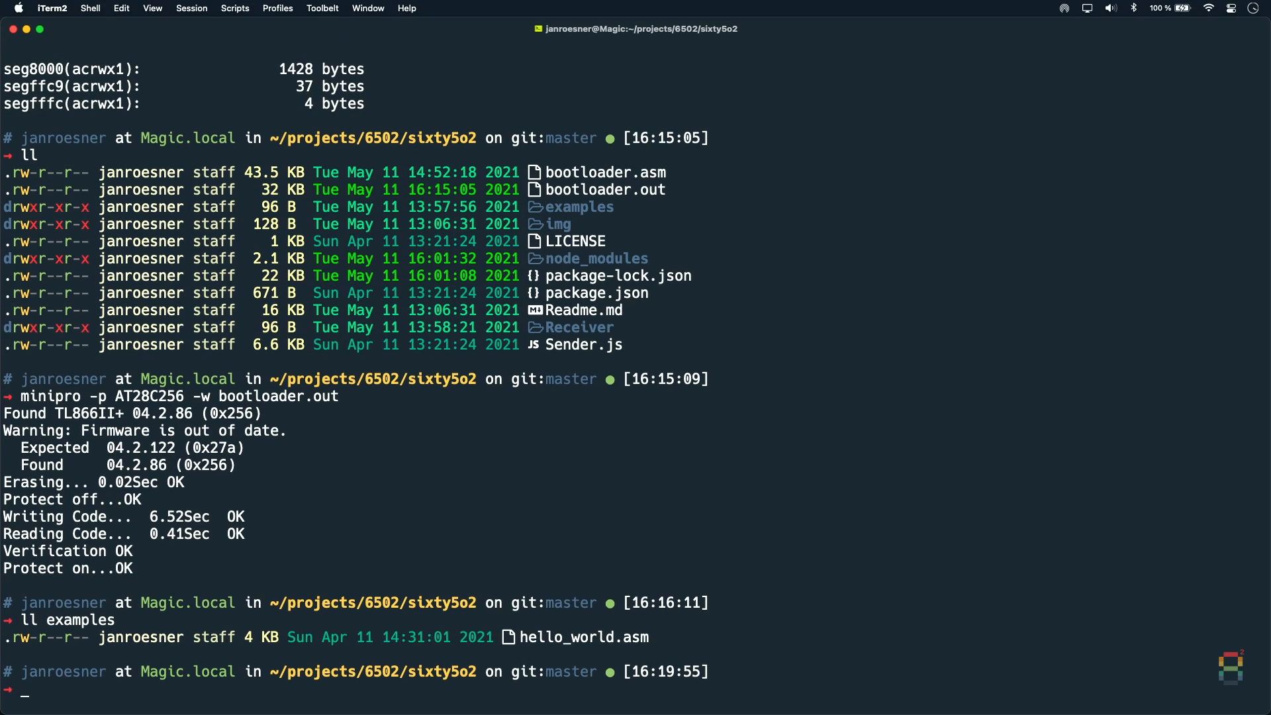
Assemble examples/hello_world.asm into a 167-byte hello_world.out and list the examples folder
{"action": "type", "text": "vasm he"}
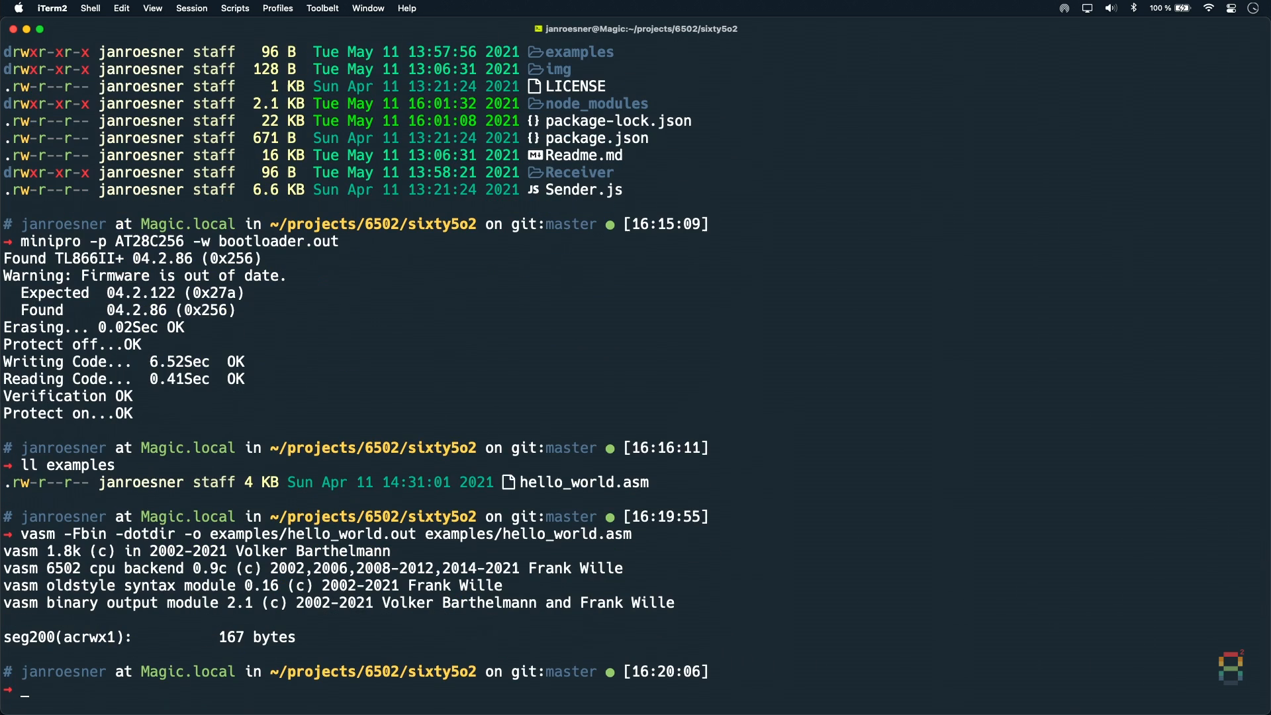
{"action": "type", "text": "ll e"}
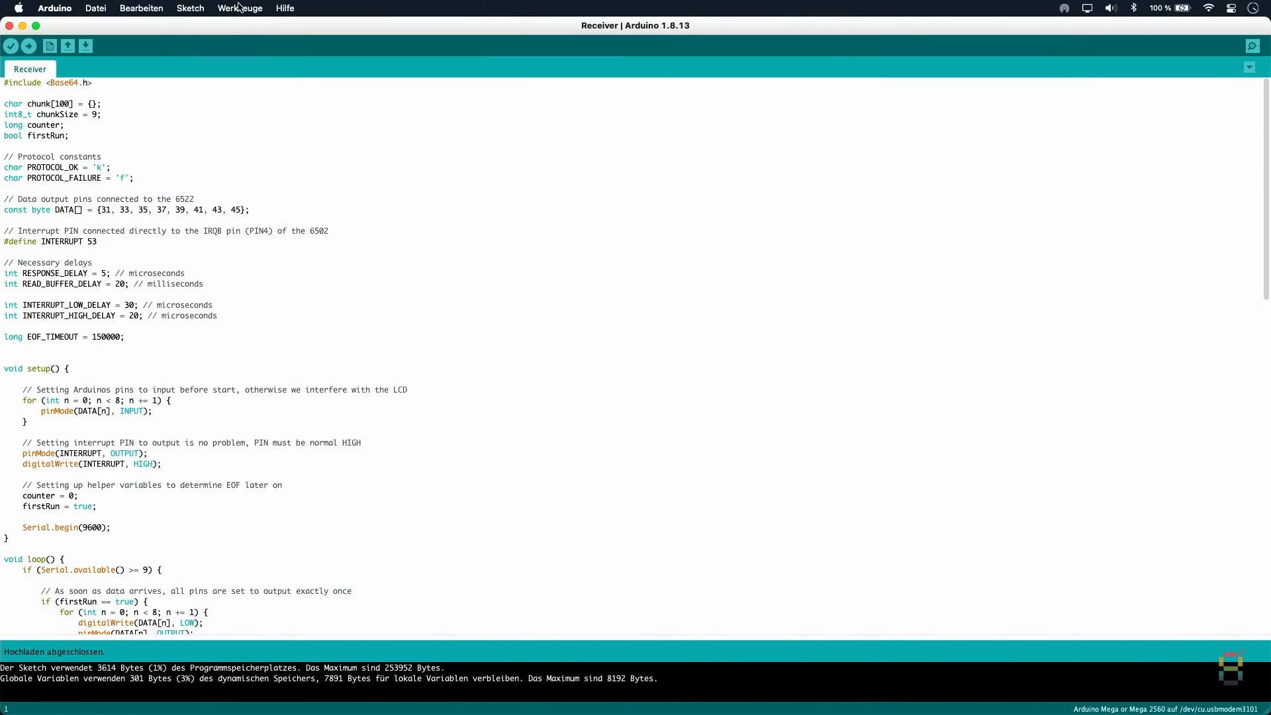
Check that the Arduino Mega is on serial port /dev/cu.usbmodem3101 in Werkzeuge > Port
{"action": "left_click", "coordinate": [240, 8]}
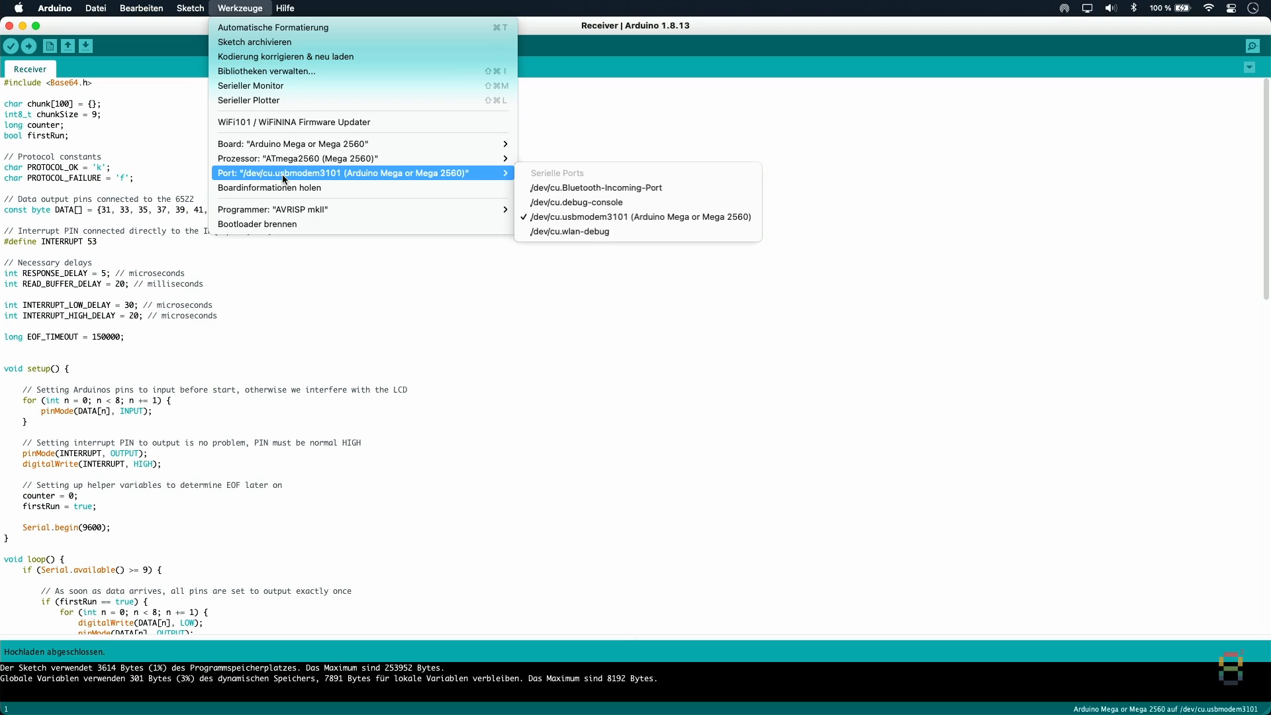
{"action": "mouse_move", "coordinate": [317, 172]}
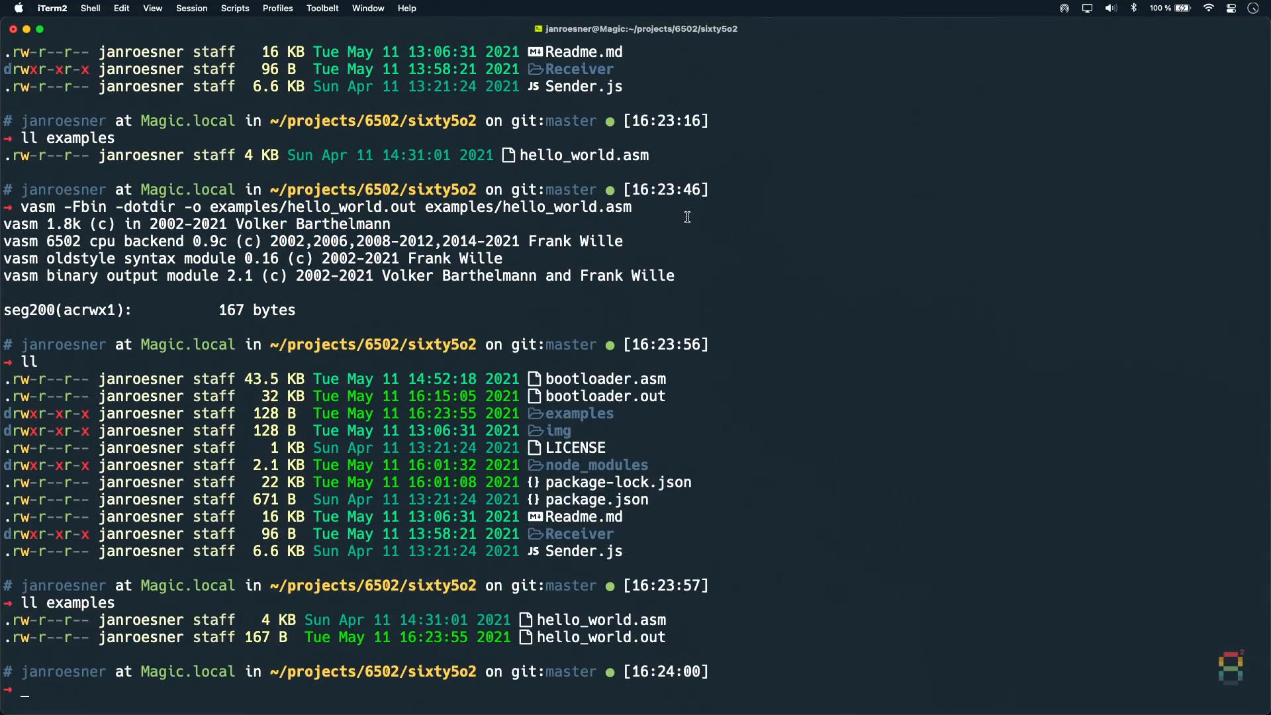
Send examples/hello_world.out to /dev/cu.usbmodem3101 with node Sender.js in 21 chunks
{"action": "type", "text": "nod"}
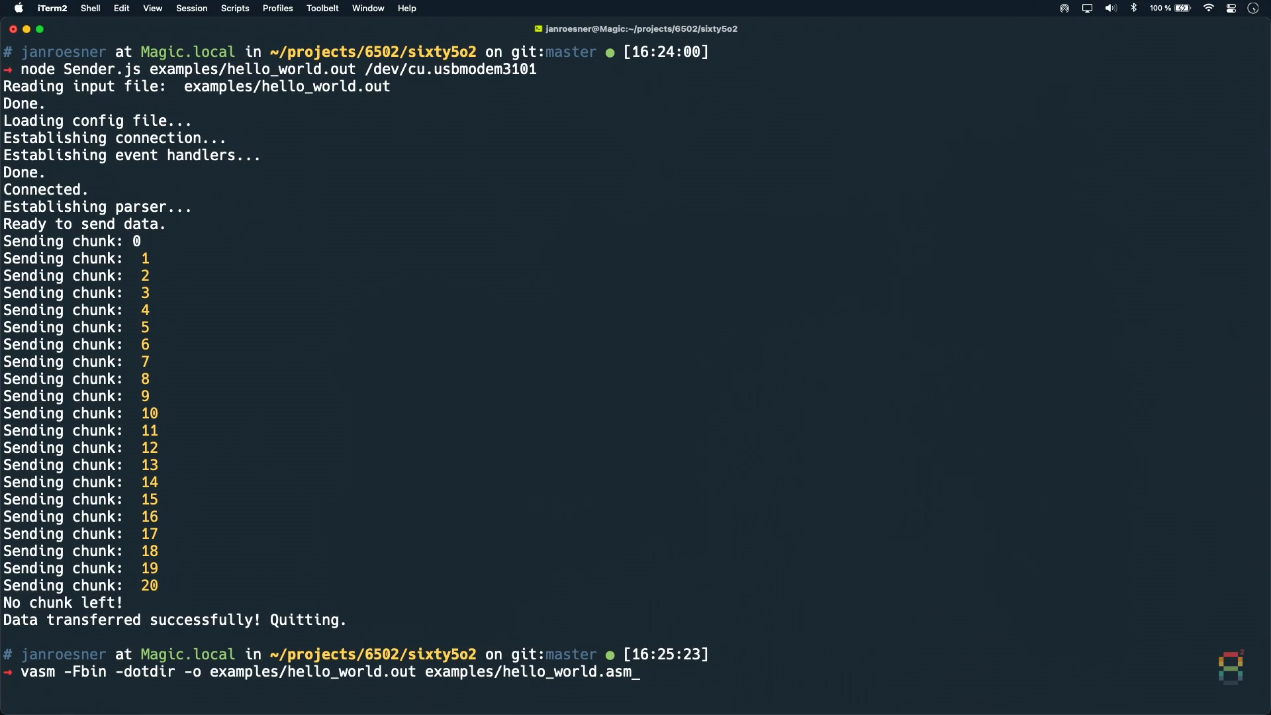
Recall the Sender.js transfer command for /dev/cu.usbmodem3101 from shell history
{"action": "type", "text": "node se"}
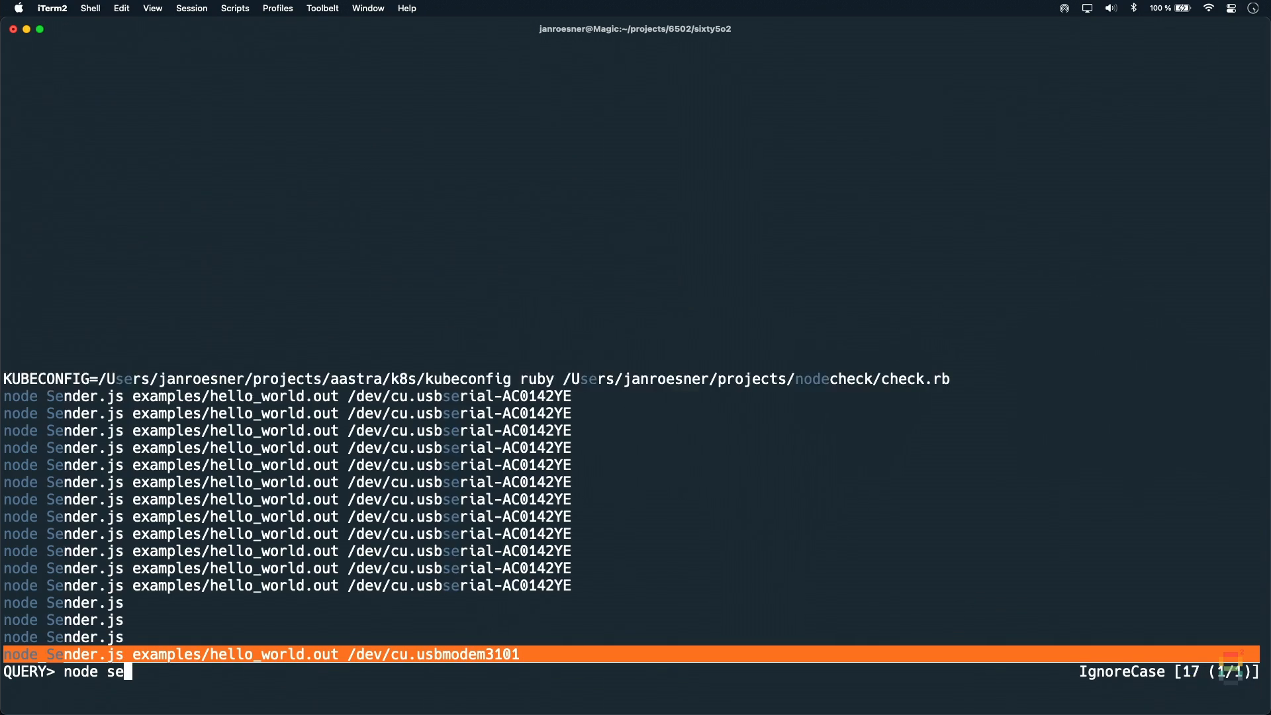
{"action": "type", "text": "n"}
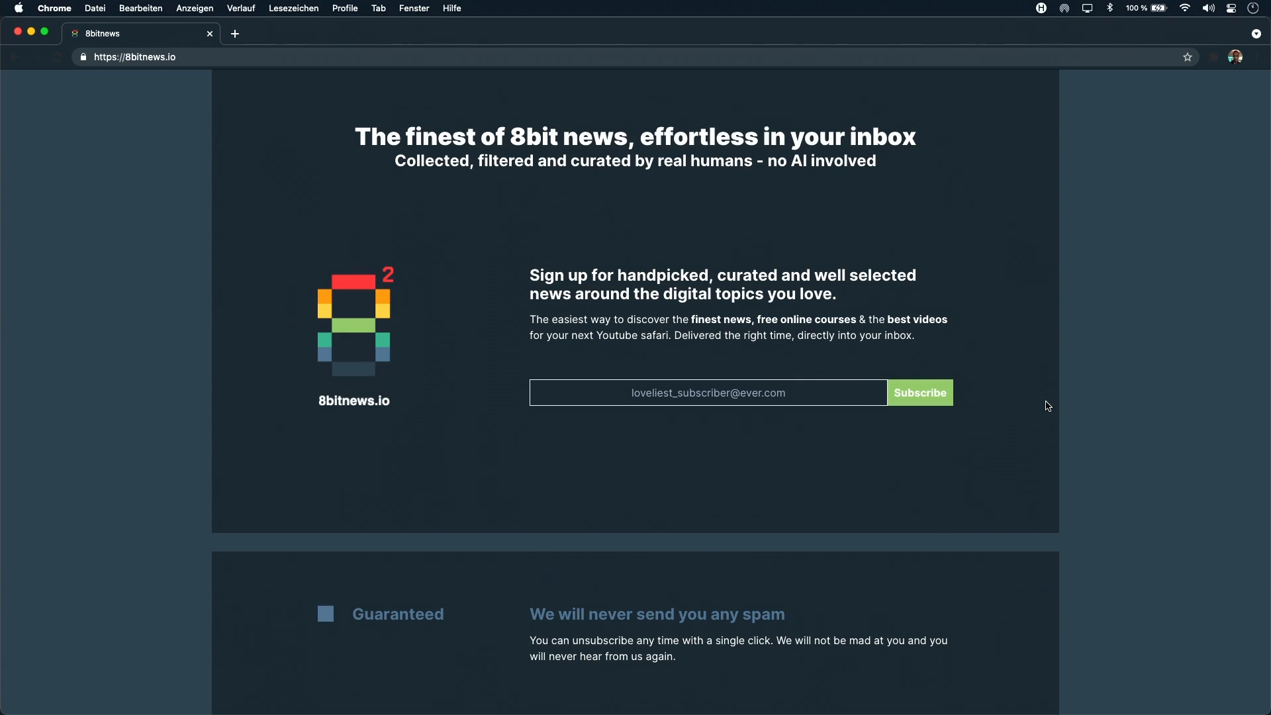
Scroll the 8bitnews.io page down to the Sixty5o2 footer
{"action": "scroll", "scroll_direction": "down", "scroll_amount": 3}
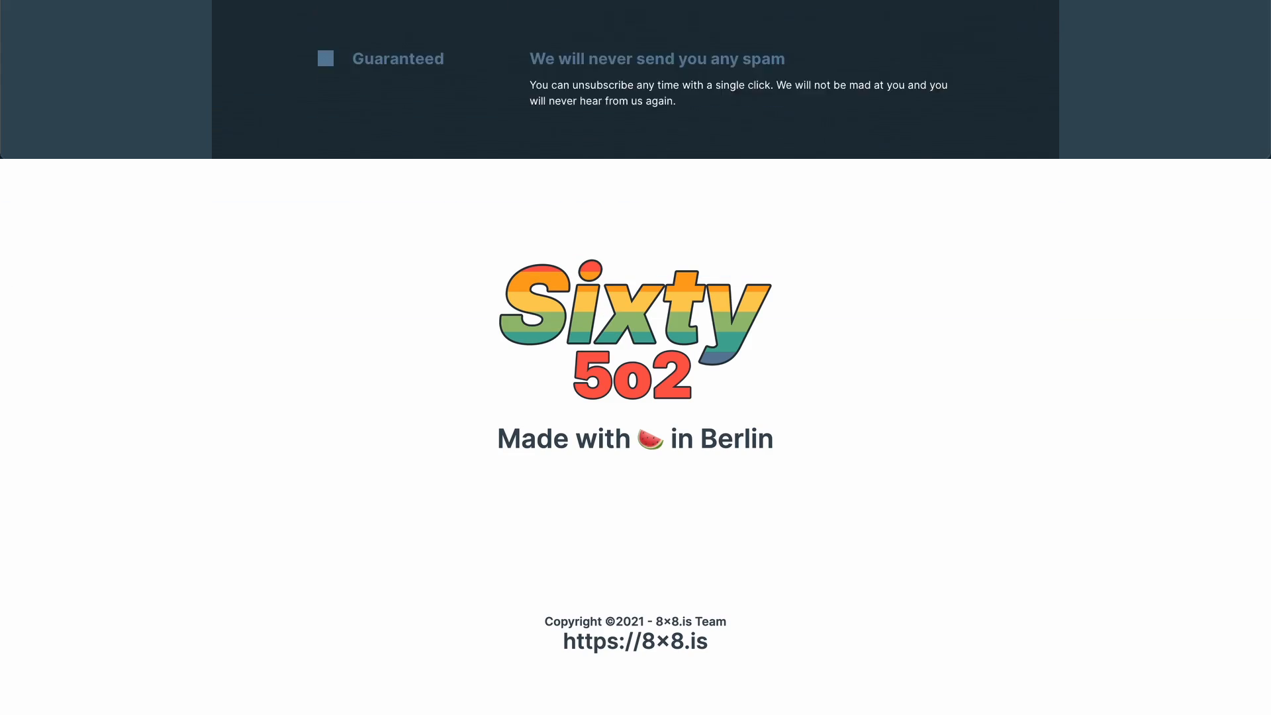
{"action": "scroll", "scroll_direction": "down", "scroll_amount": 3}
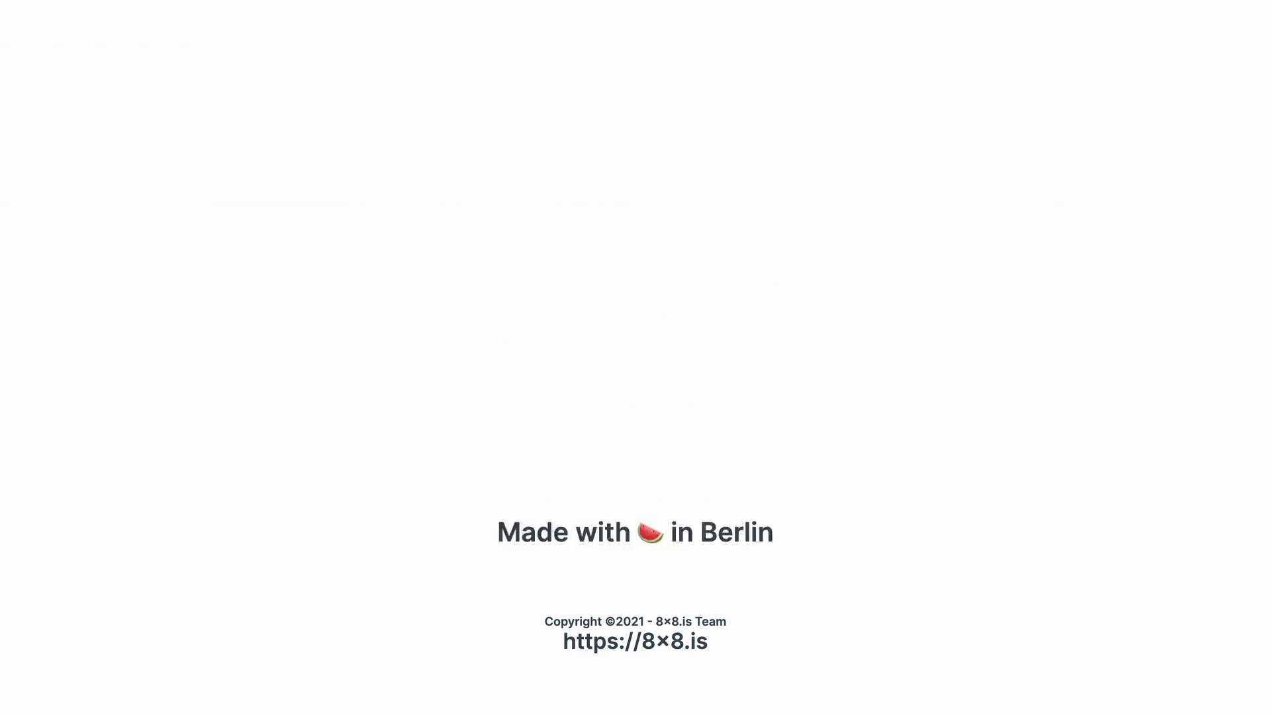